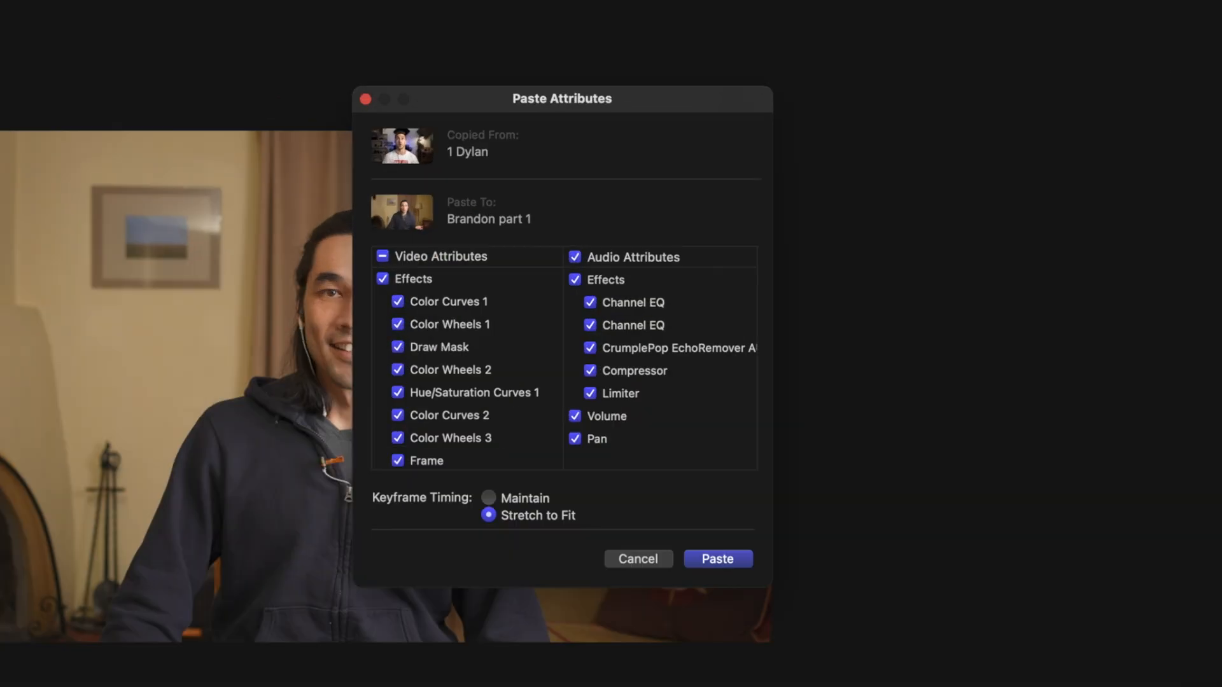
{"action": "mouse_move", "coordinate": [443, 252]}
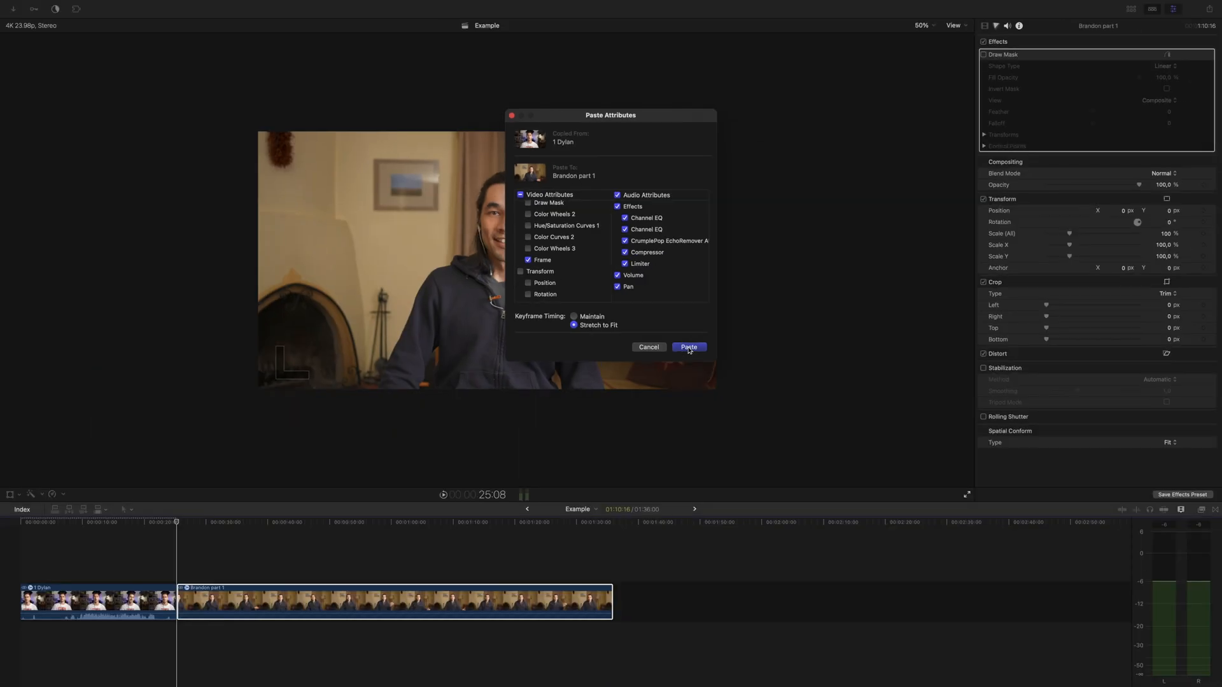
Paste the 1 Dylan clip's frame and audio attributes onto the Brandon part 1 clip
{"action": "left_click", "coordinate": [687, 347]}
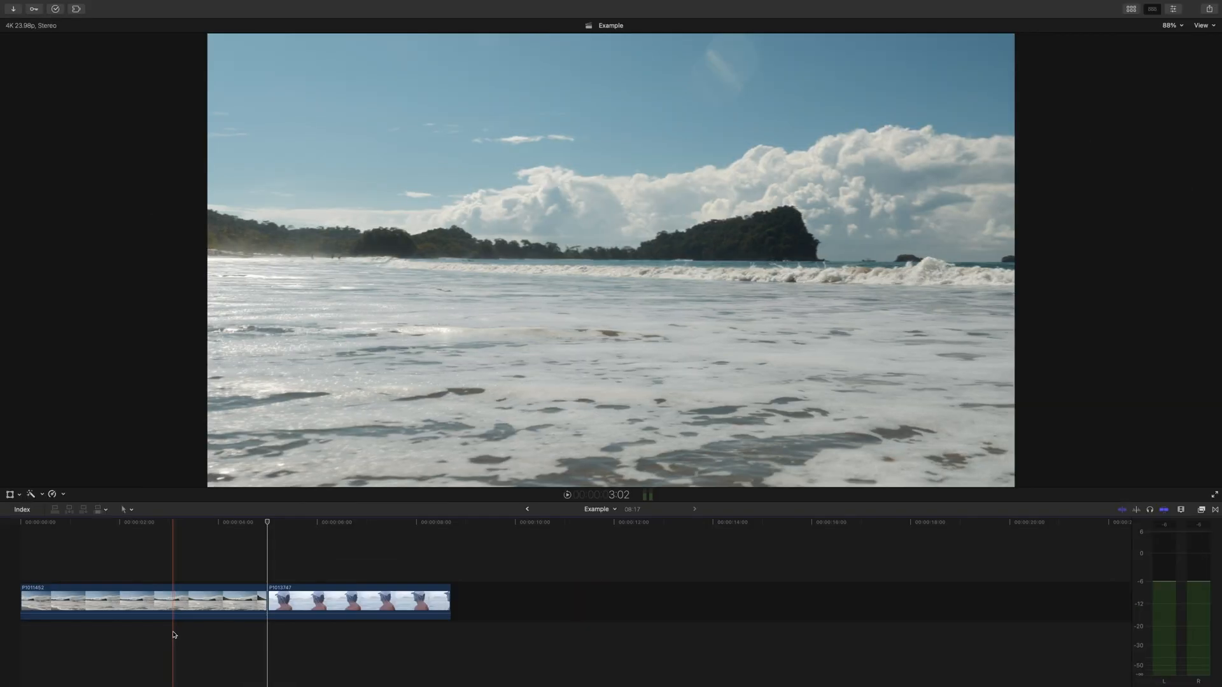
Apply the mLight Diffuse 02 effect to beach clip P1011452 from the Effects browser
{"action": "left_click", "coordinate": [143, 600]}
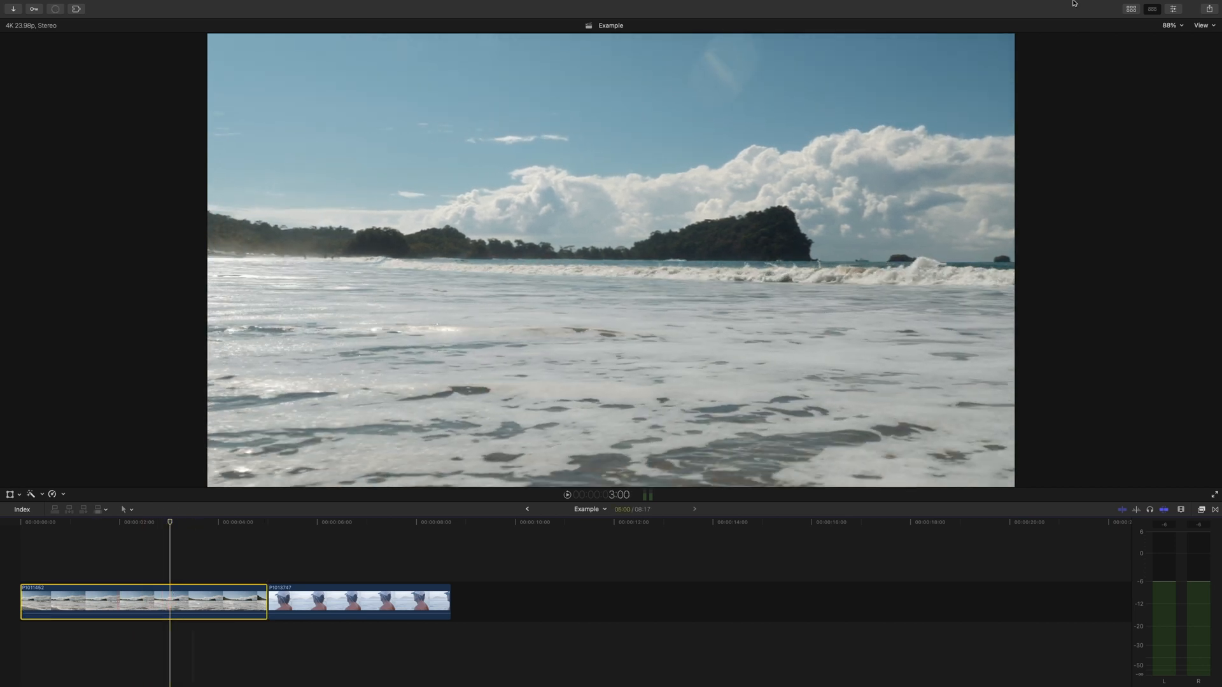
{"action": "left_click", "coordinate": [1170, 8]}
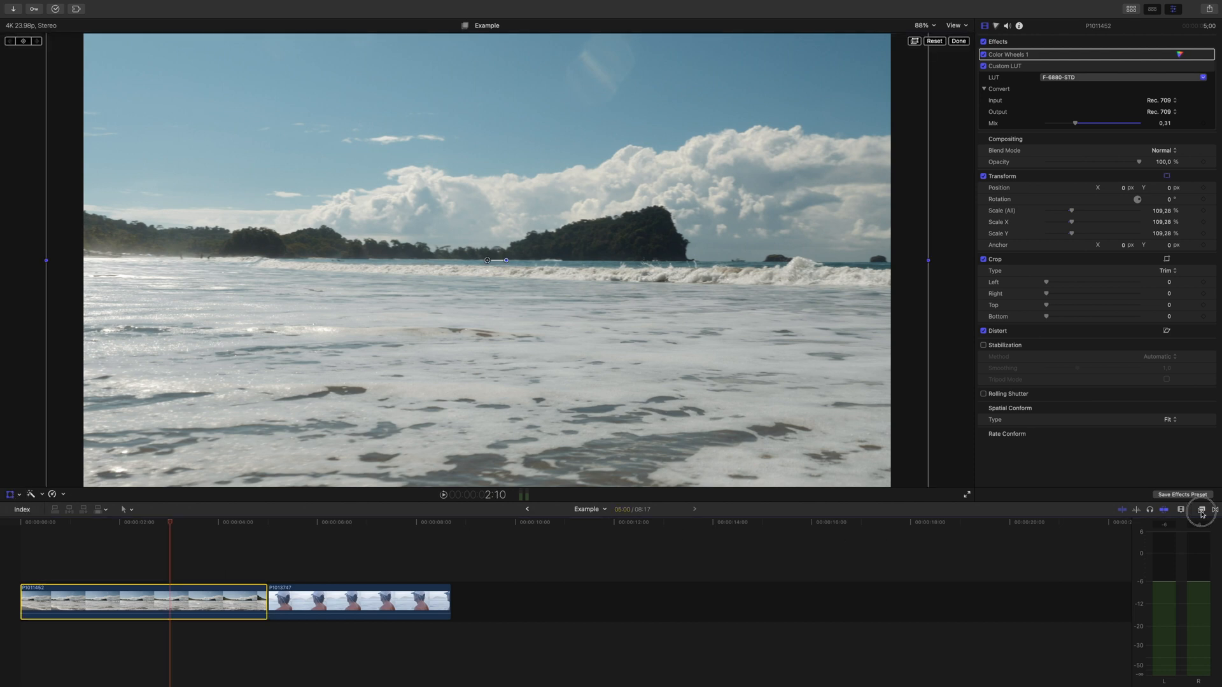
{"action": "left_click", "coordinate": [1200, 510]}
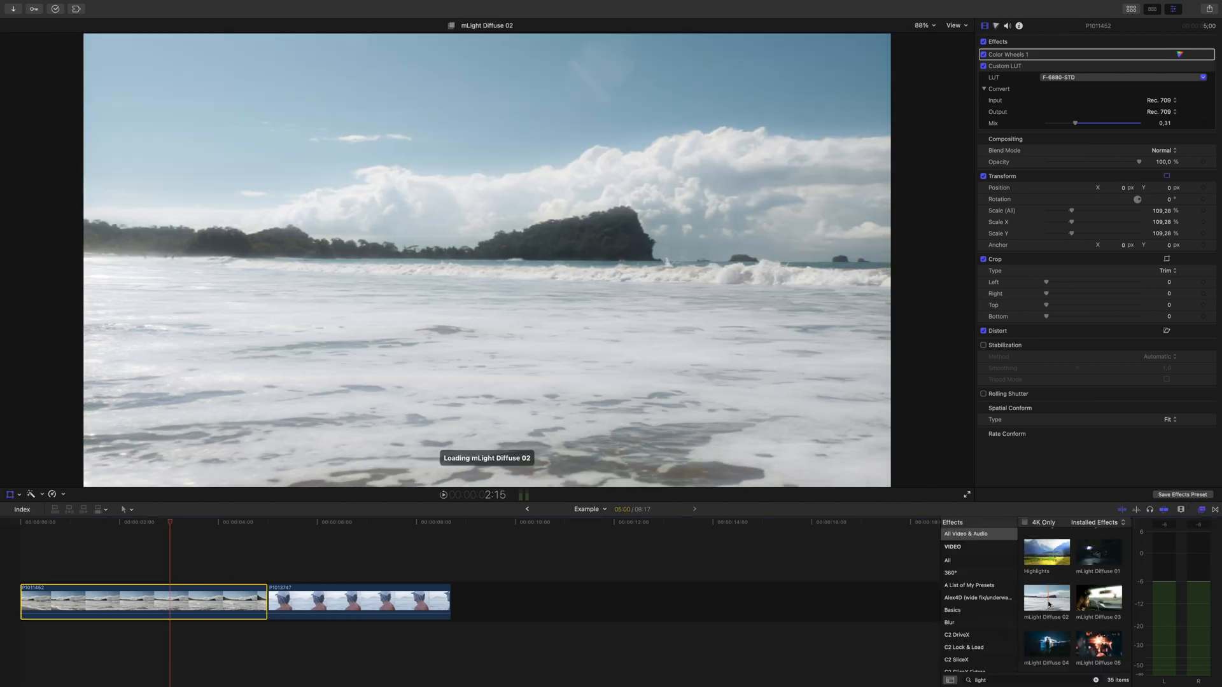
{"action": "double_click", "coordinate": [1046, 597]}
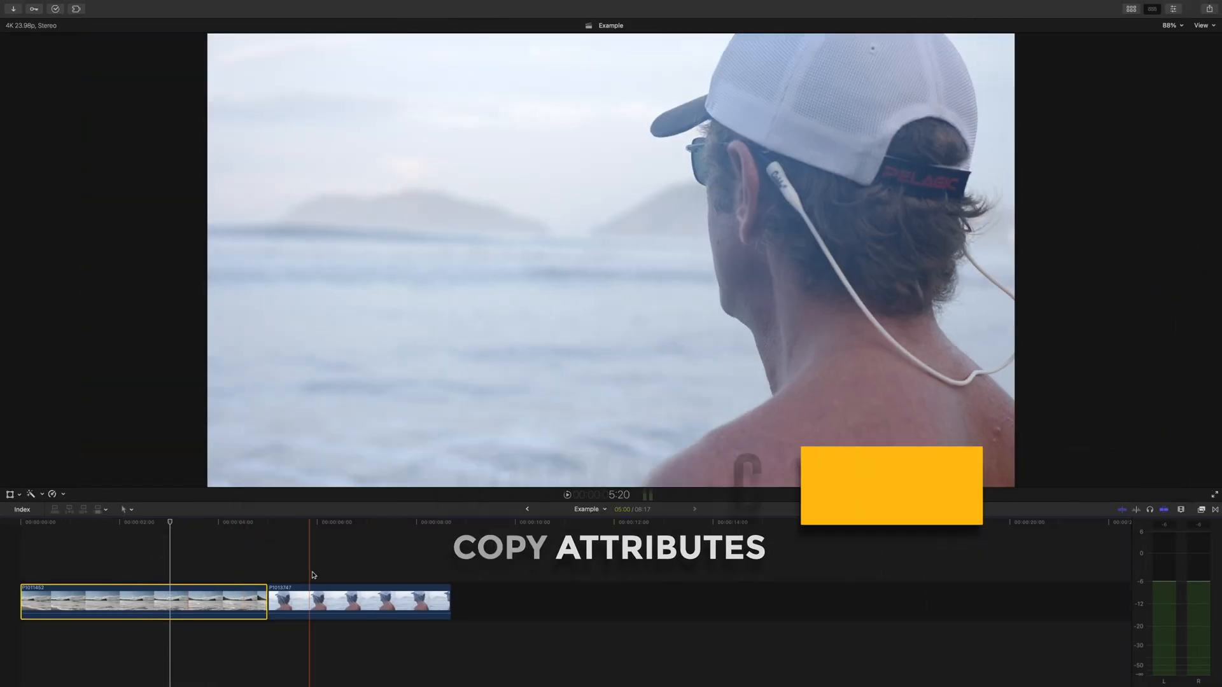
Copy the beach clip and bring up Paste Attributes for surfer clip P1013747
{"action": "key", "text": "cmd+shift+v"}
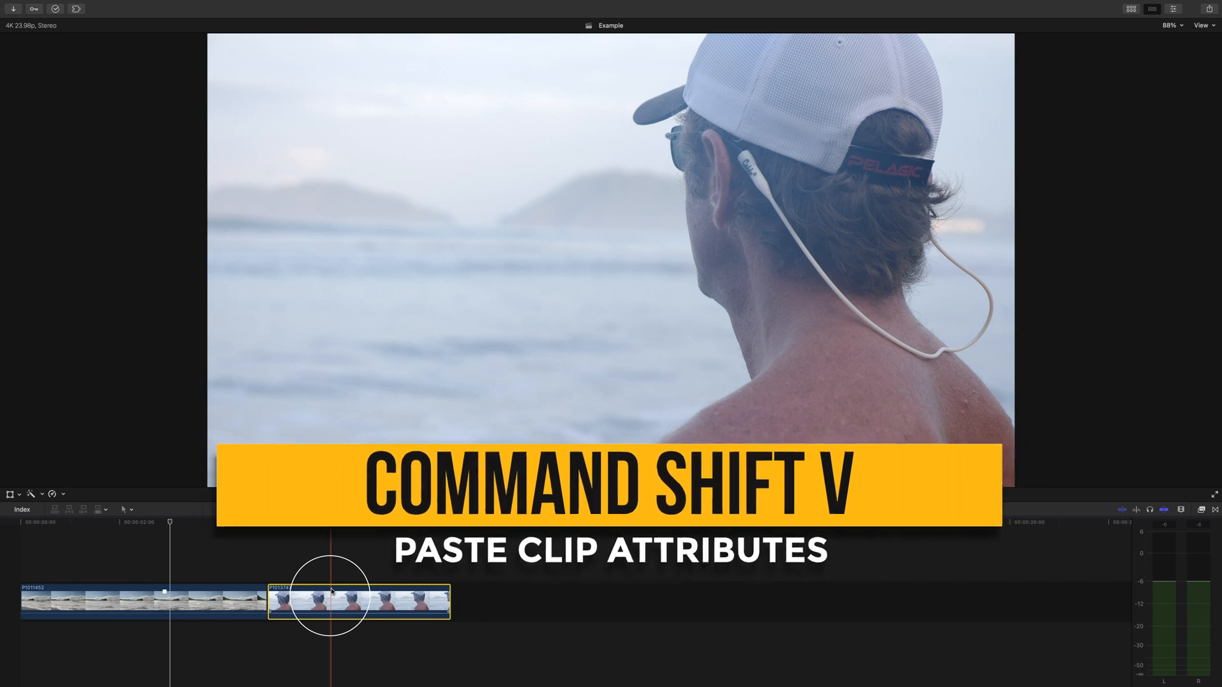
{"action": "key", "text": "cmd+shift+v"}
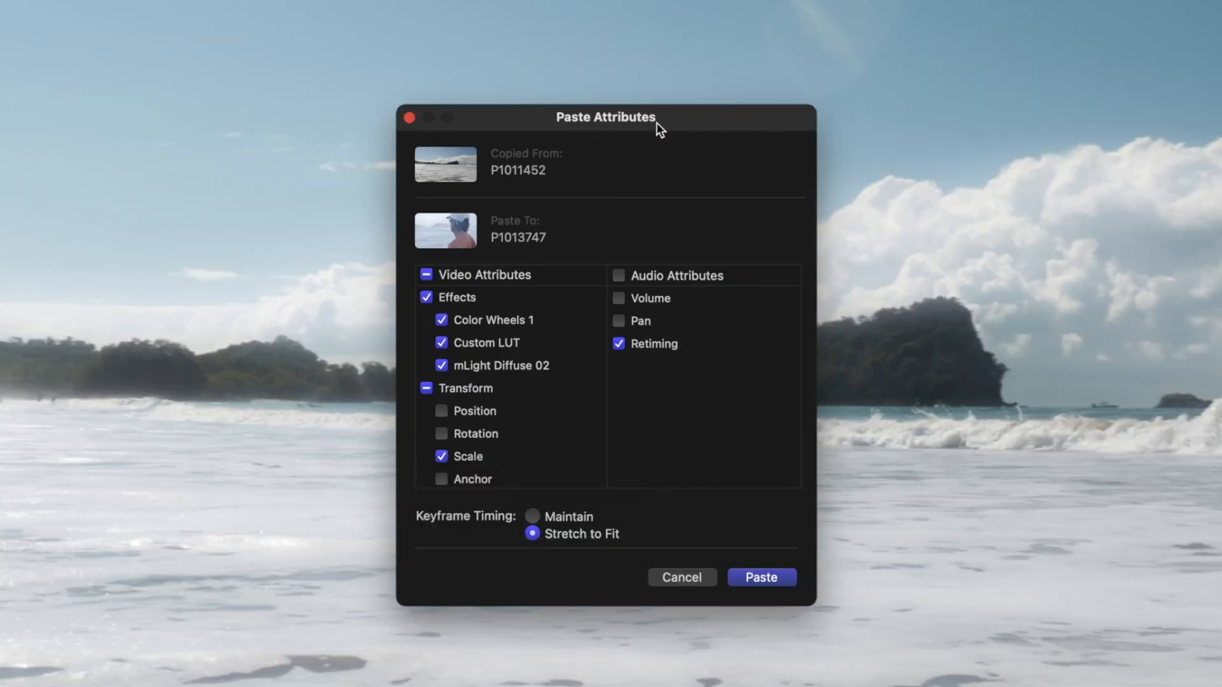
{"action": "mouse_move", "coordinate": [503, 211]}
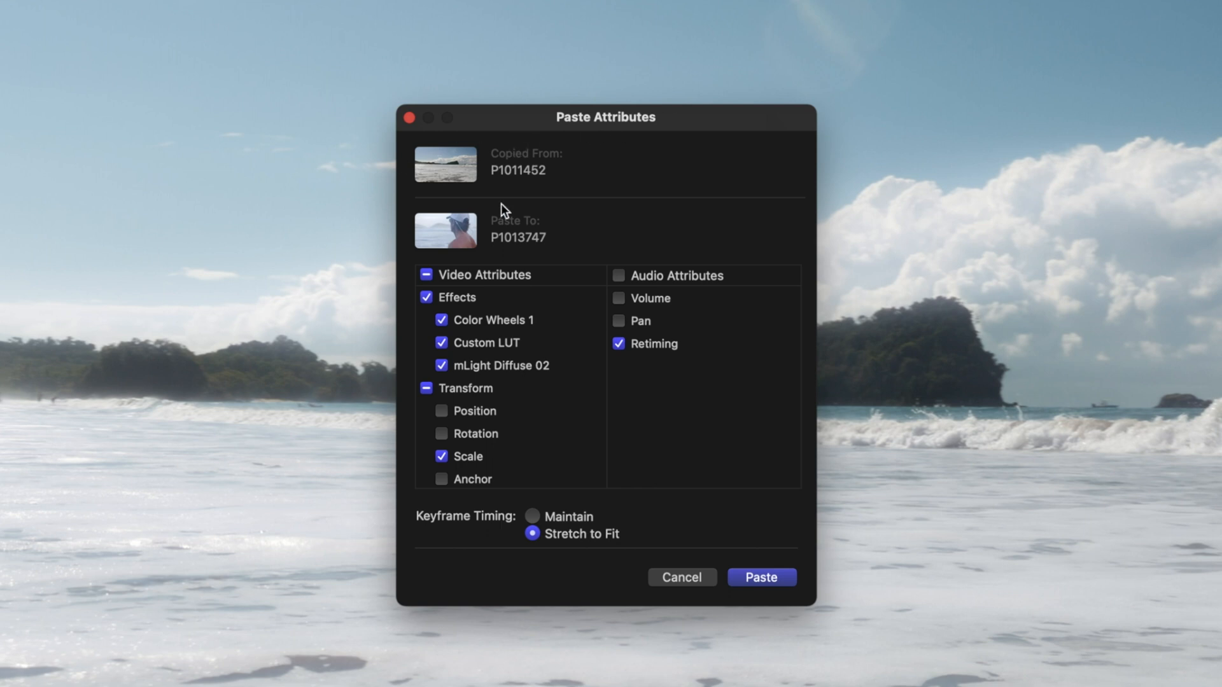
{"action": "mouse_move", "coordinate": [545, 257]}
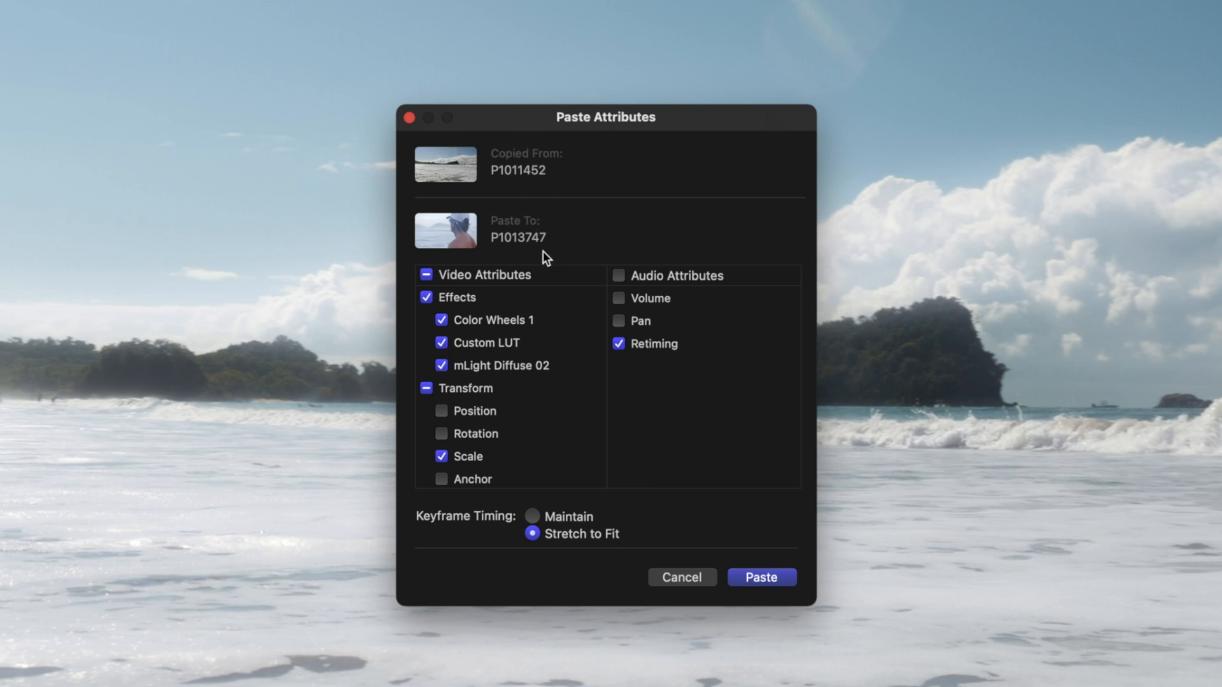
{"action": "mouse_move", "coordinate": [566, 250]}
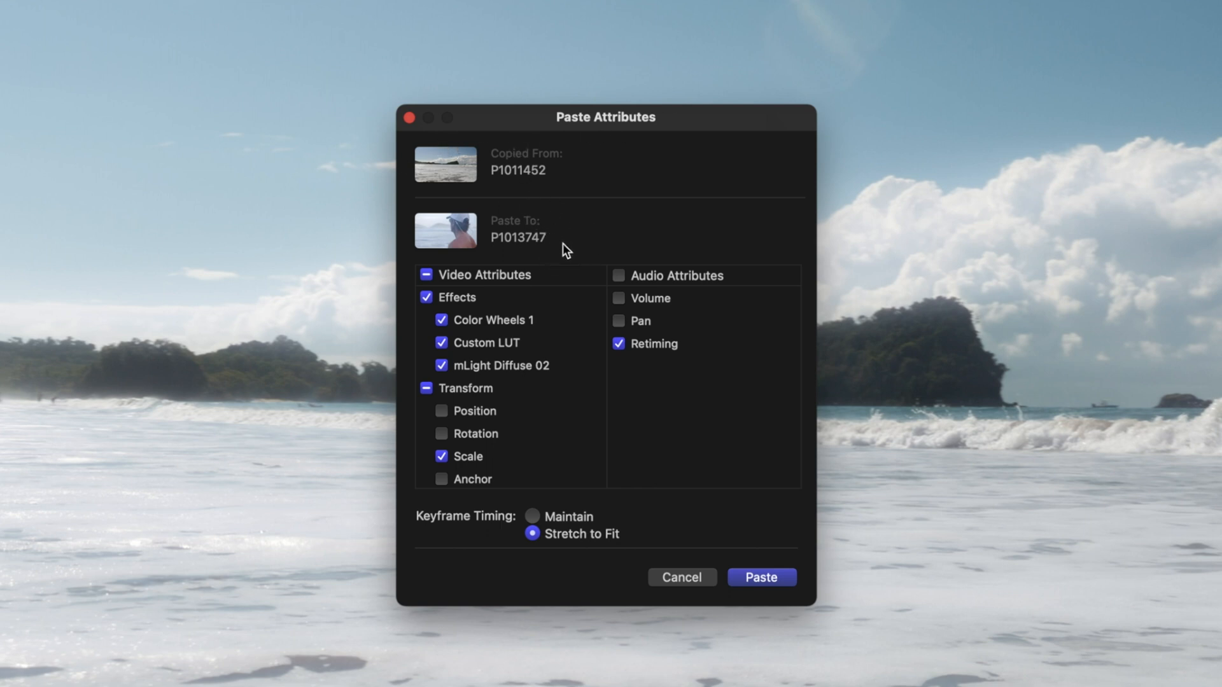
Exclude Retiming and include the whole Transform group in the paste options
{"action": "left_click", "coordinate": [618, 344]}
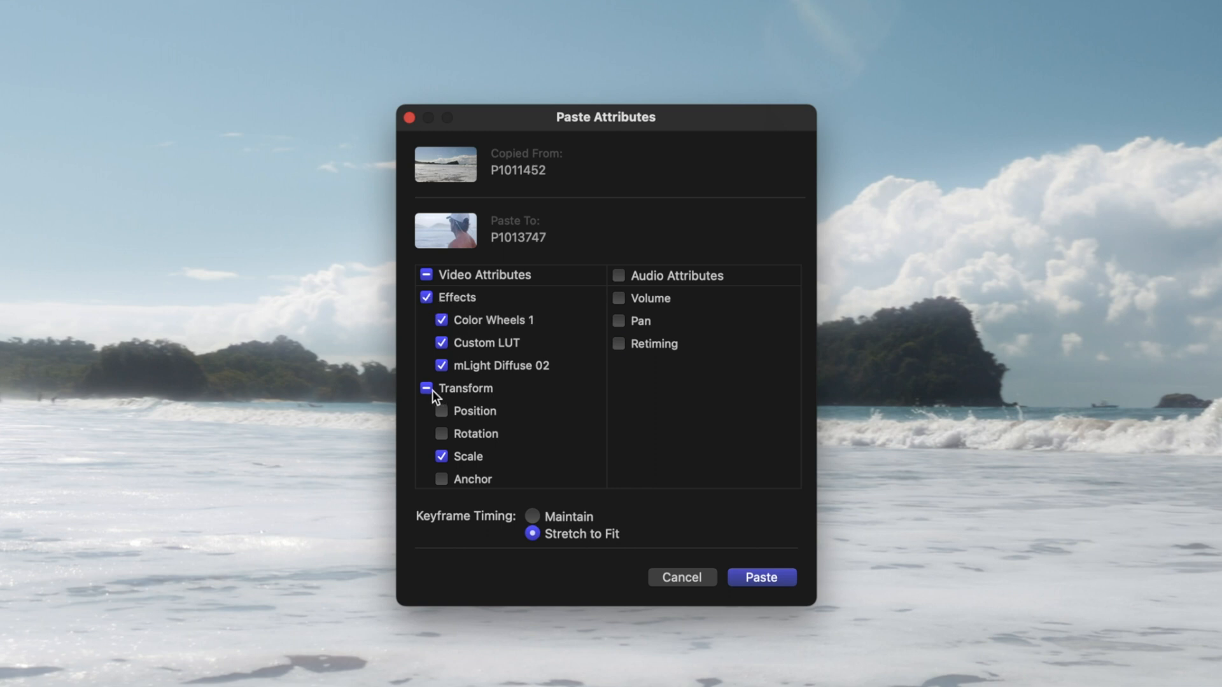
{"action": "left_click", "coordinate": [441, 388]}
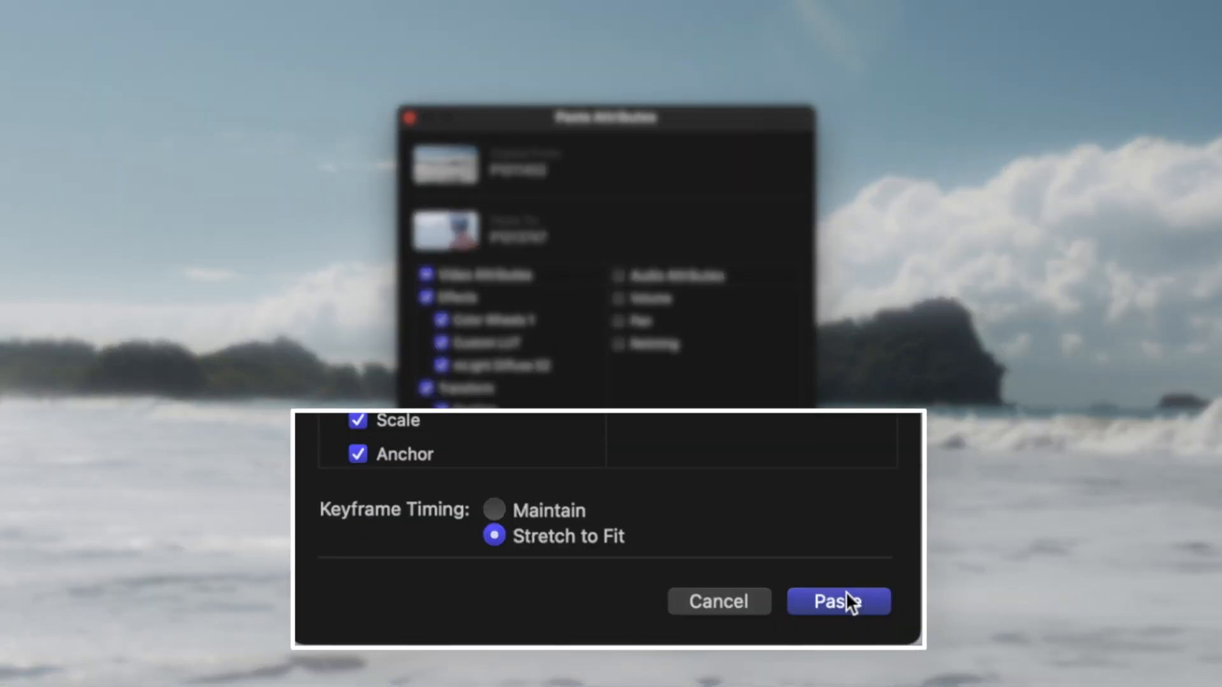
Paste the effects, full transform and retiming onto surfer clip P1013747
{"action": "left_click", "coordinate": [839, 600]}
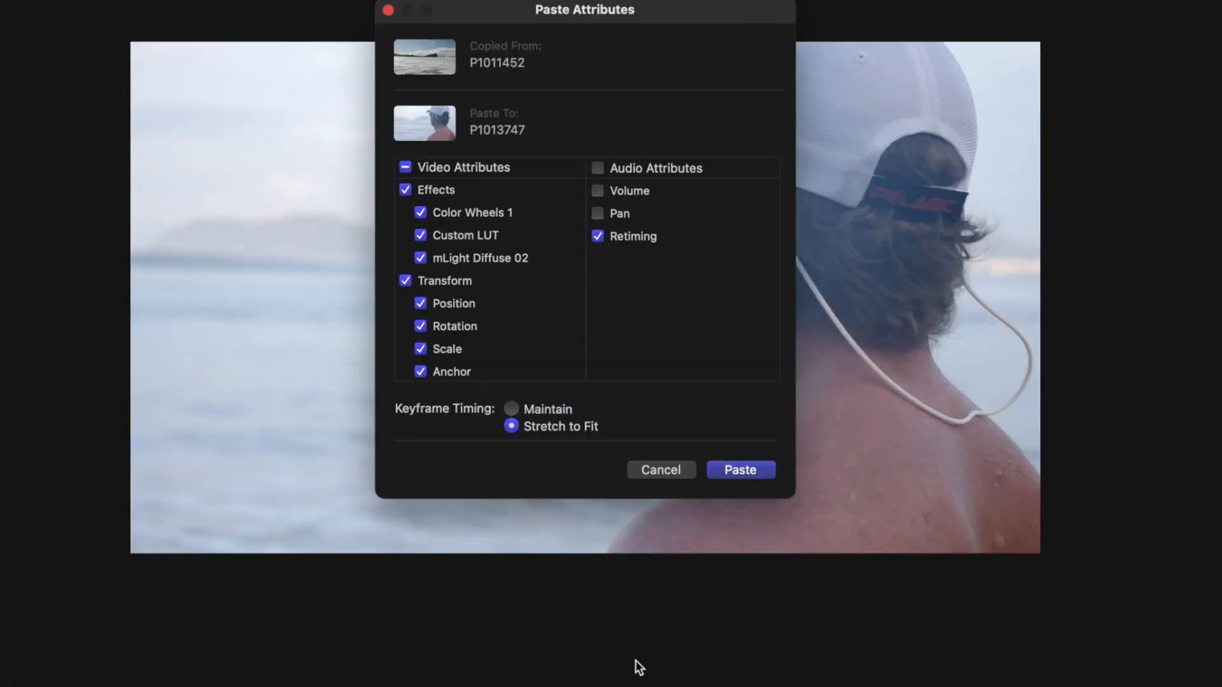
{"action": "left_click", "coordinate": [739, 470]}
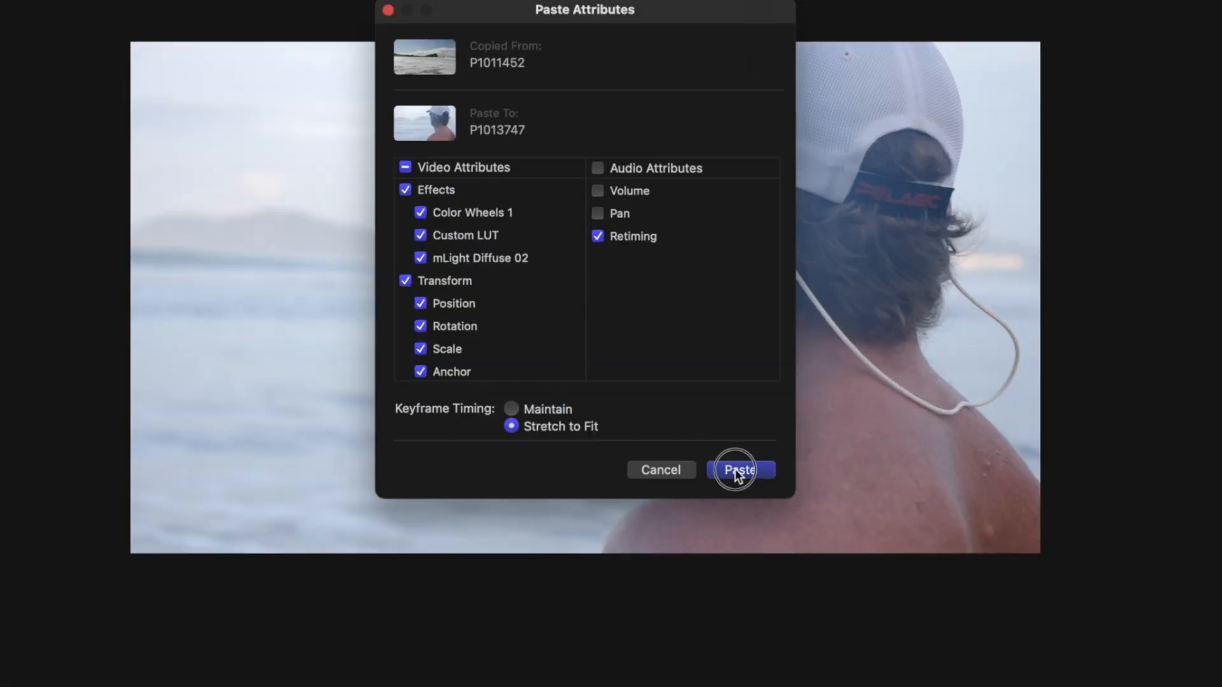
{"action": "left_click", "coordinate": [739, 470]}
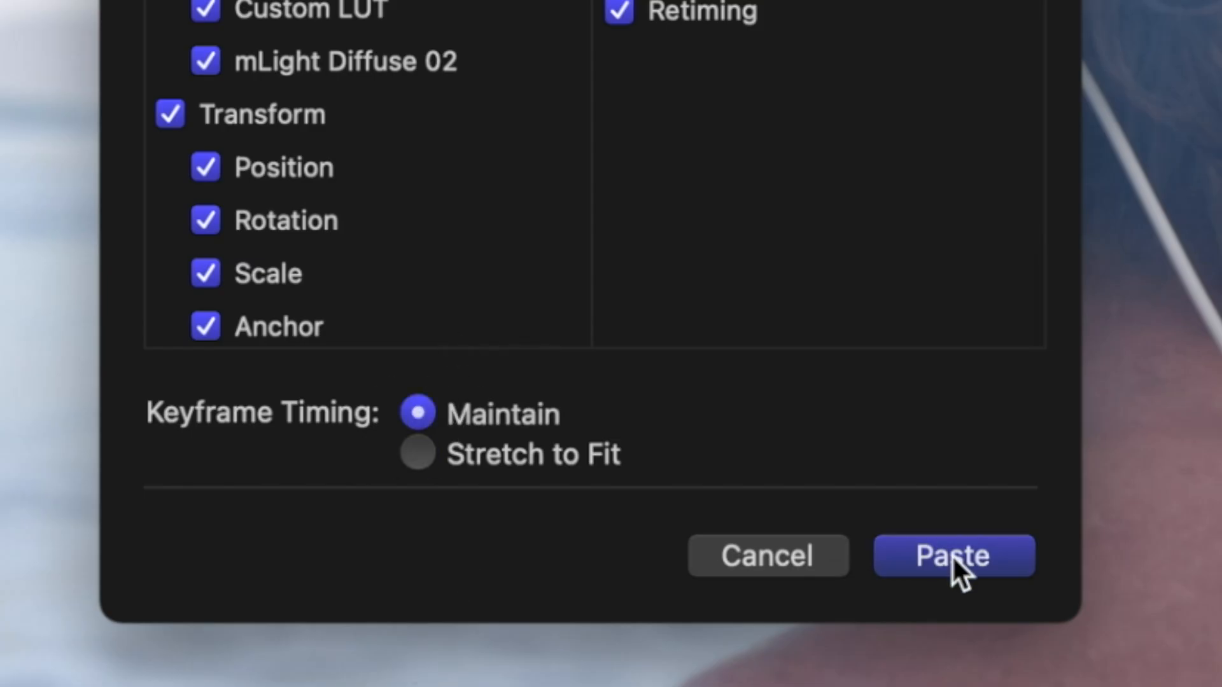
Paste with Keyframe Timing set to Maintain so keyframes keep their original timing
{"action": "left_click", "coordinate": [952, 555]}
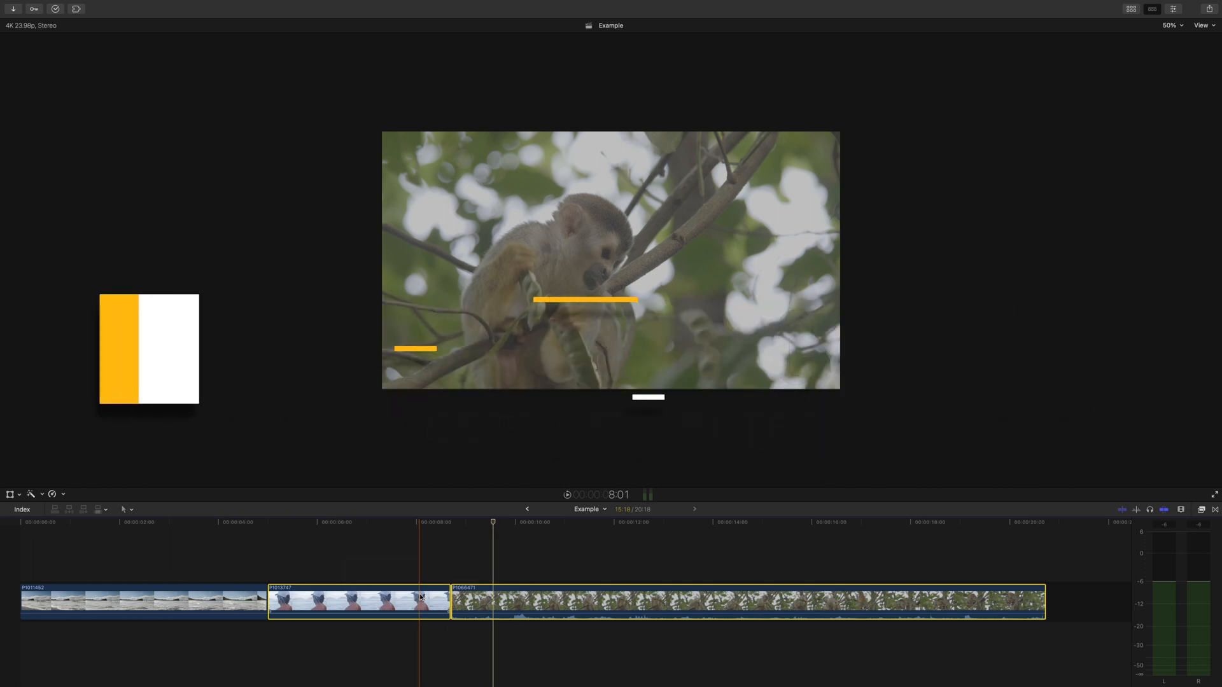
Paste effects, Scale and Retiming onto the surfer and monkey clips together
{"action": "key", "text": "cmd+shift+v"}
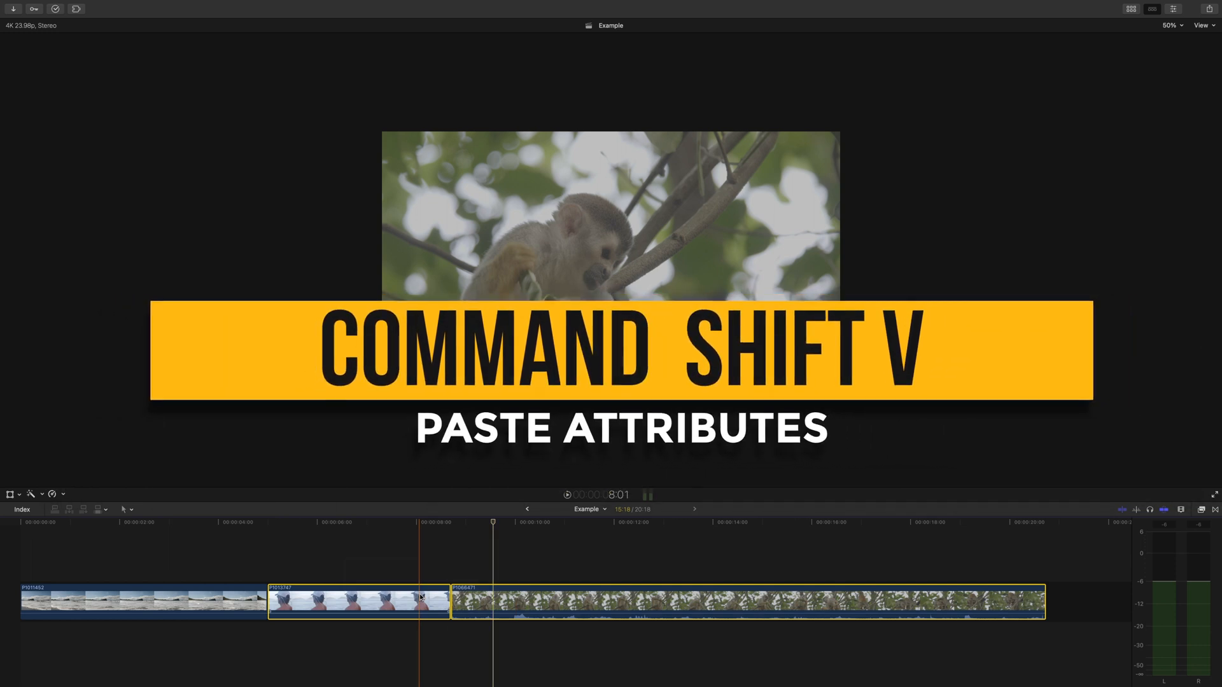
{"action": "key", "text": "cmd+shift+v"}
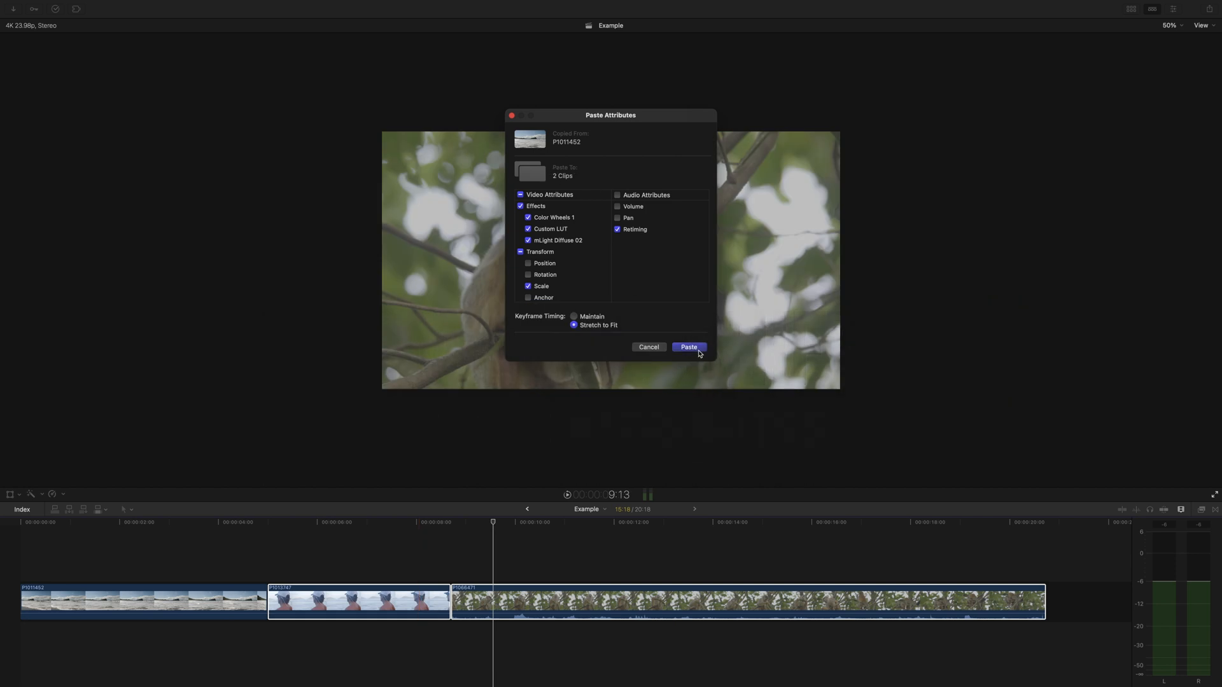
{"action": "left_click", "coordinate": [687, 347]}
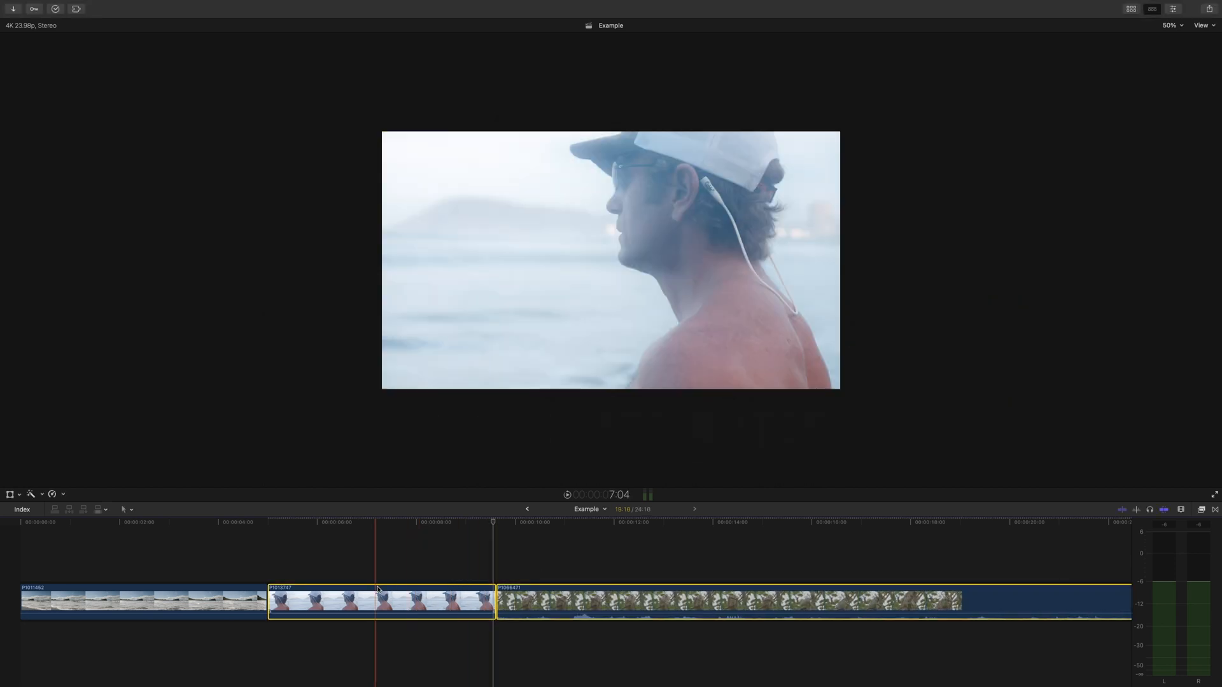